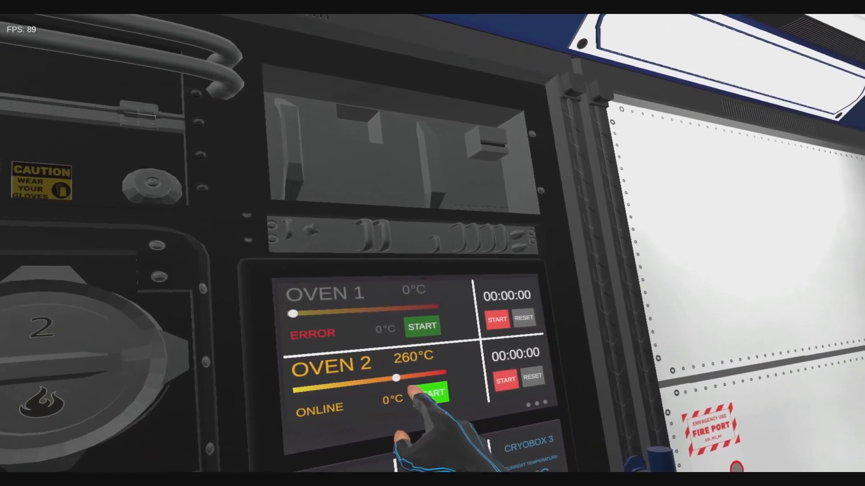
# Step: Start Oven 2 heating at 260°C so its status reads ONLINE
pyautogui.click(432, 391)
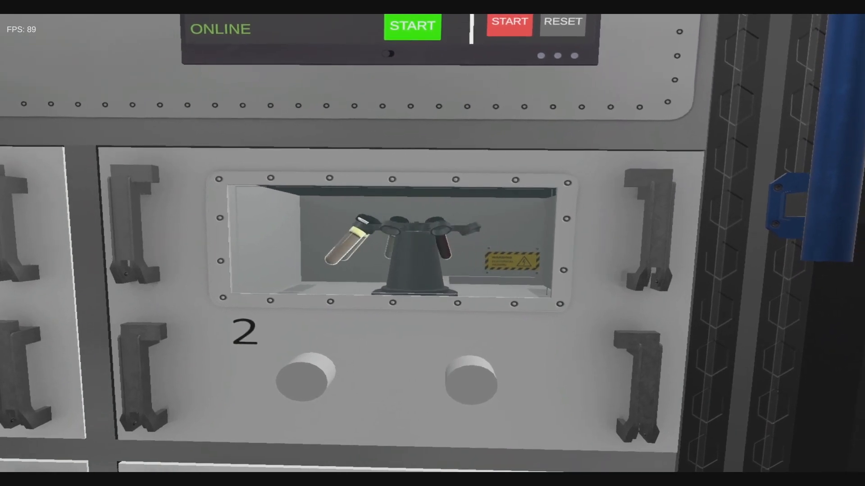
# Step: Inspect the centrifuge window, the Sensors panel readings and the open sample drawer
pyautogui.click(412, 26)
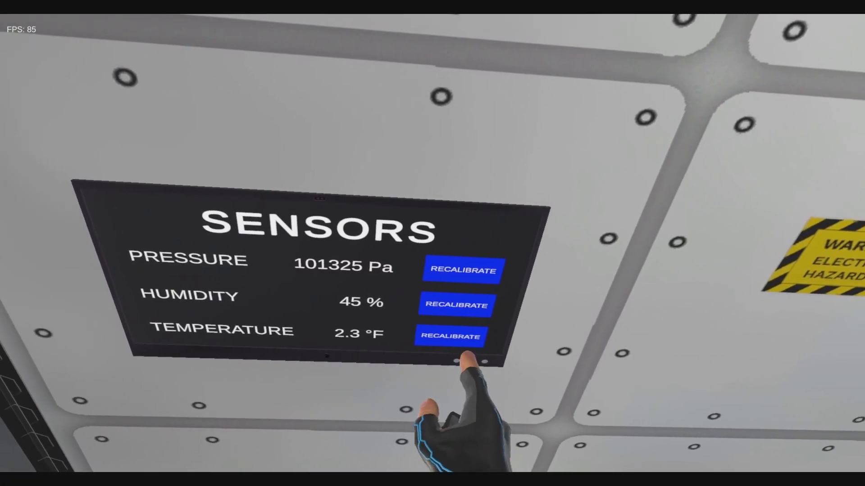
pyautogui.moveTo(433, 244)
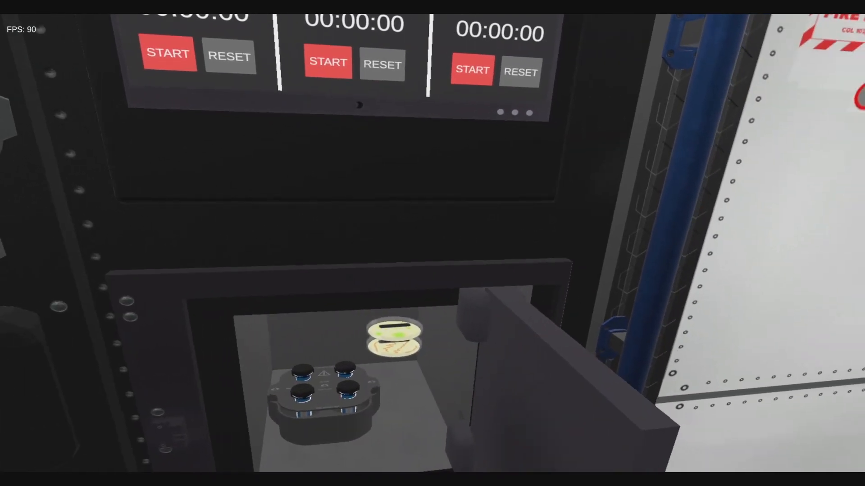